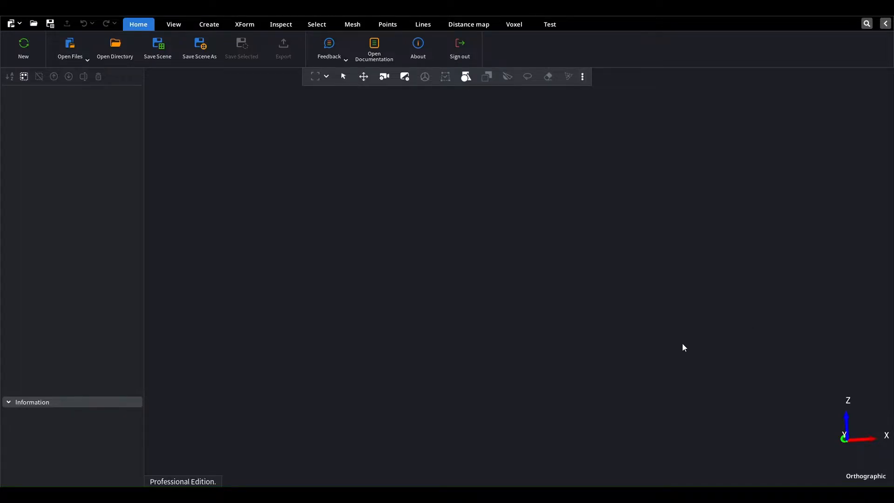
Load the Waving_Groot_15.5cm STL mesh into the empty scene.
click(70, 46)
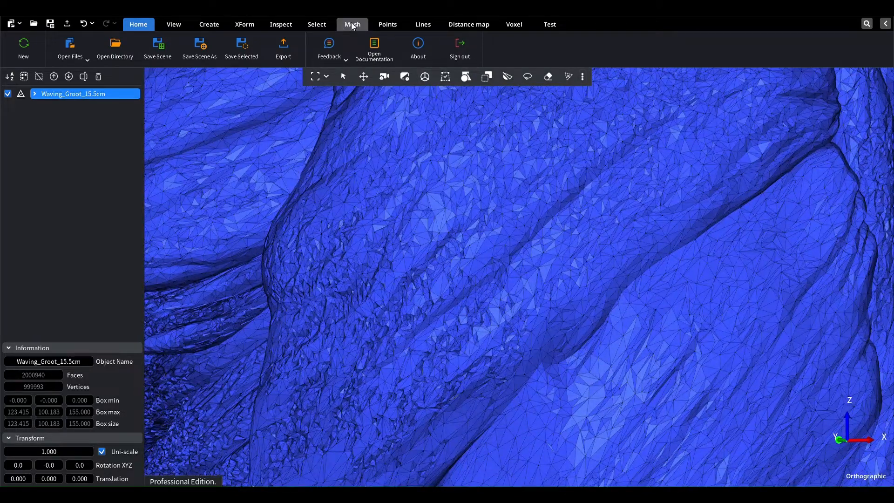
Select the 1020 self-intersecting faces via Mesh Degenerations and expand to about 27370 faces.
click(352, 24)
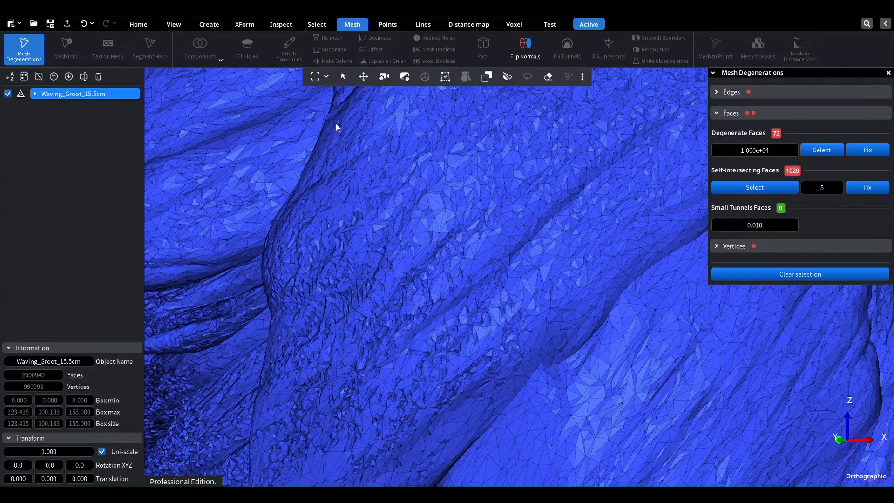
click(754, 188)
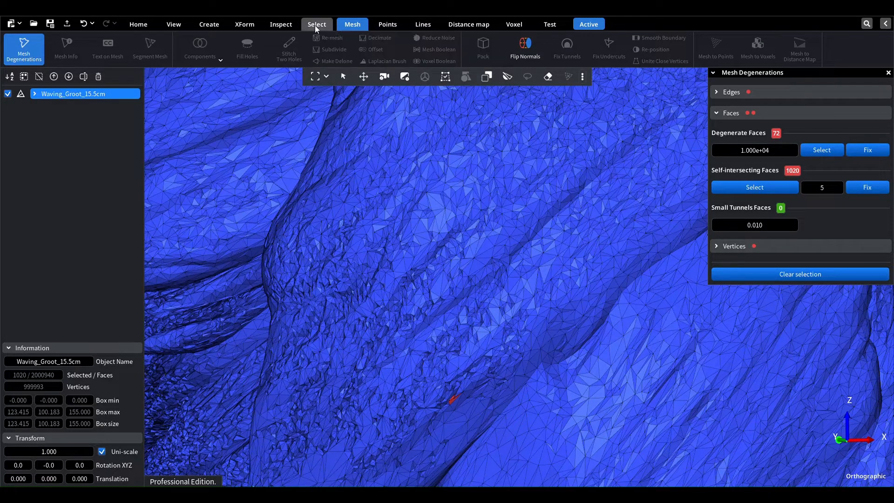
click(317, 25)
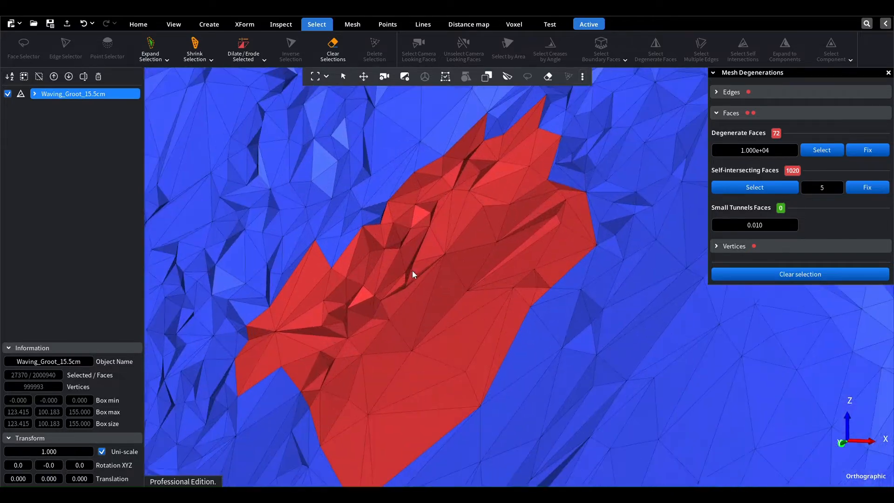
click(352, 25)
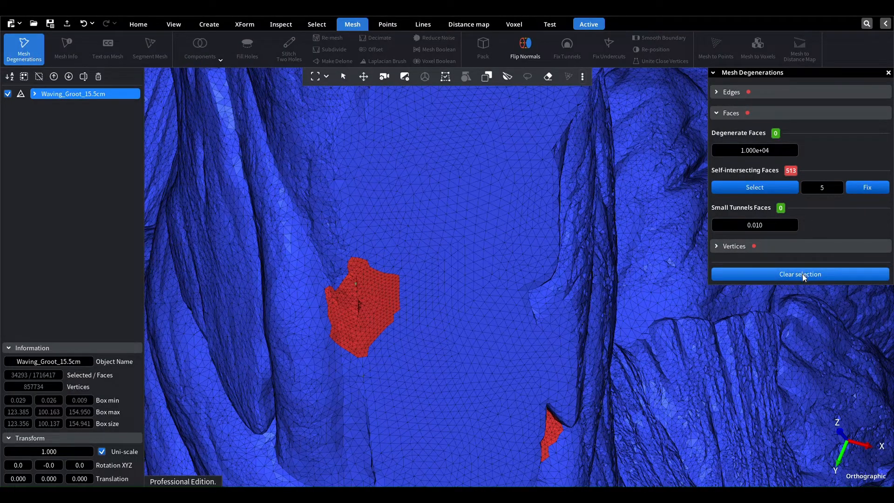
Clear the face selection after repairing the self-intersecting faces.
click(247, 49)
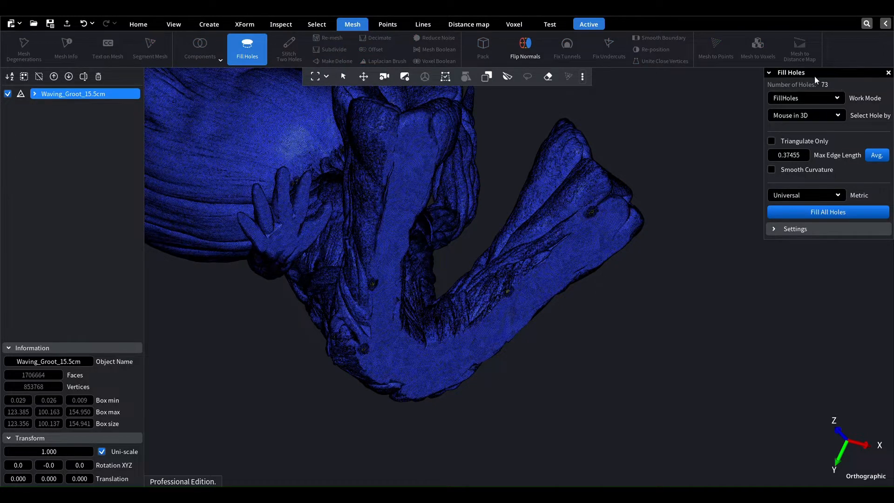